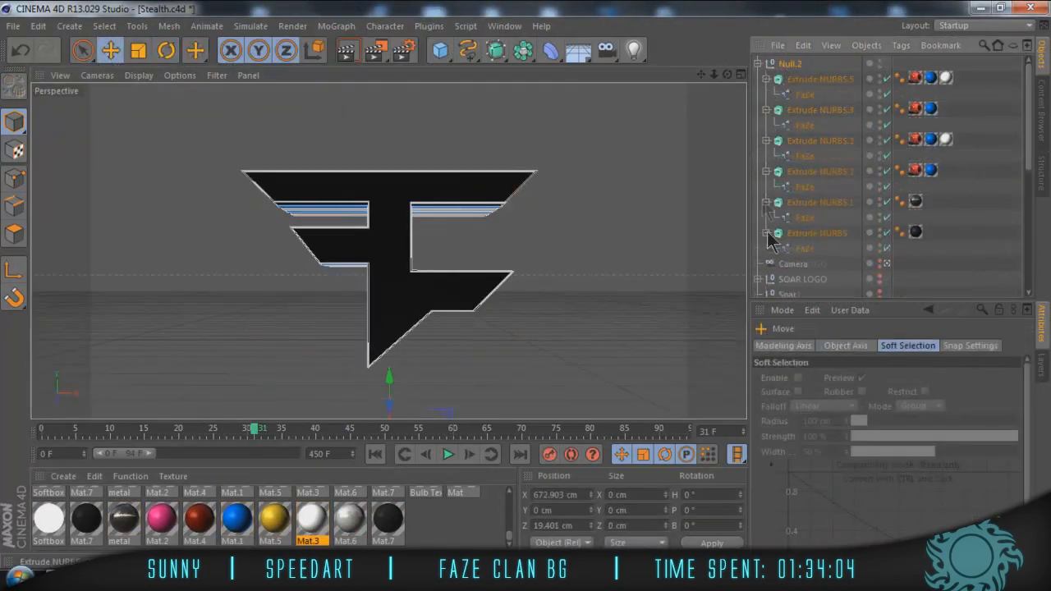
- Review the extruded FaZe logo objects in Cinema 4D's Object Manager
click(166, 49)
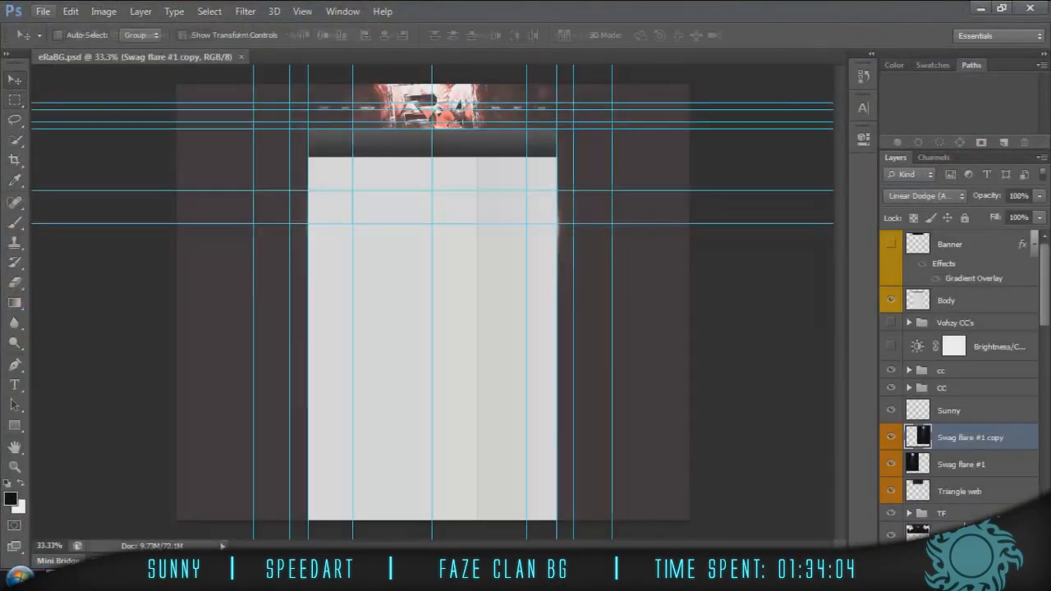
- Bring the rendered Logo.png into Partnered.psd and pull up the texture pack for the pattern overlay
click(550, 56)
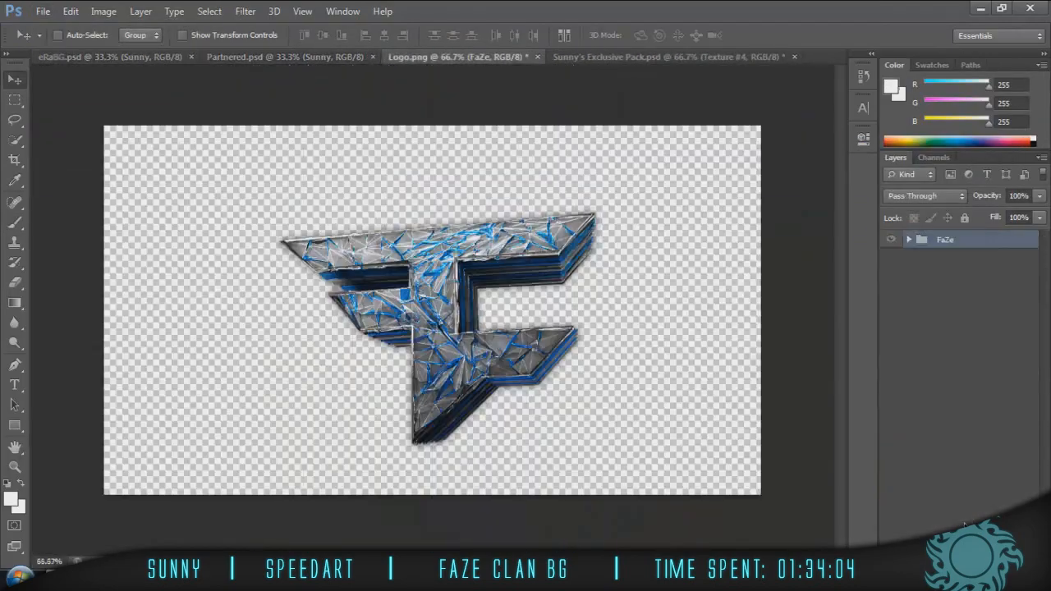
click(246, 56)
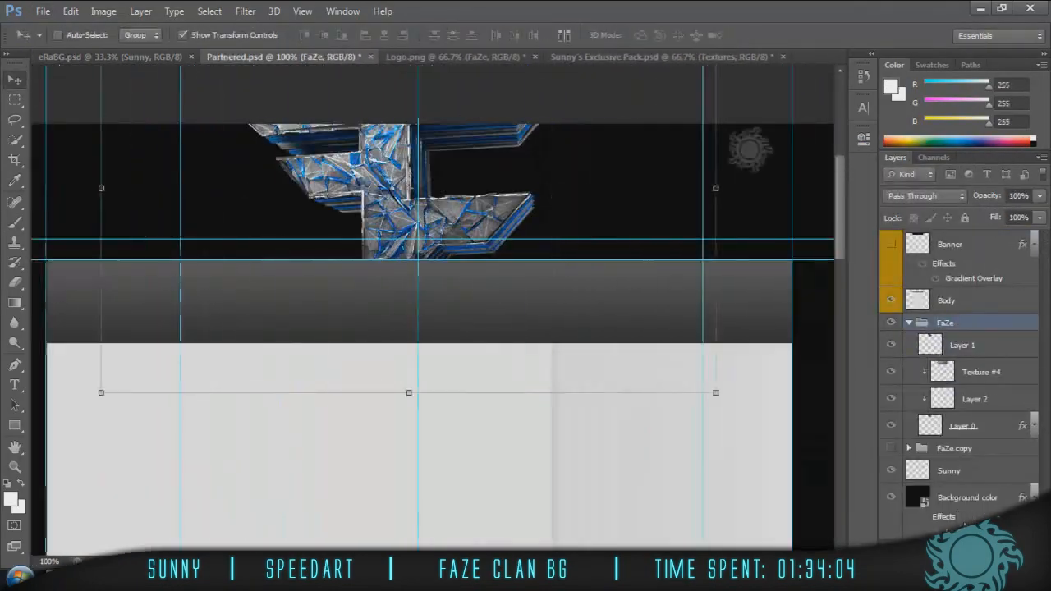
click(665, 56)
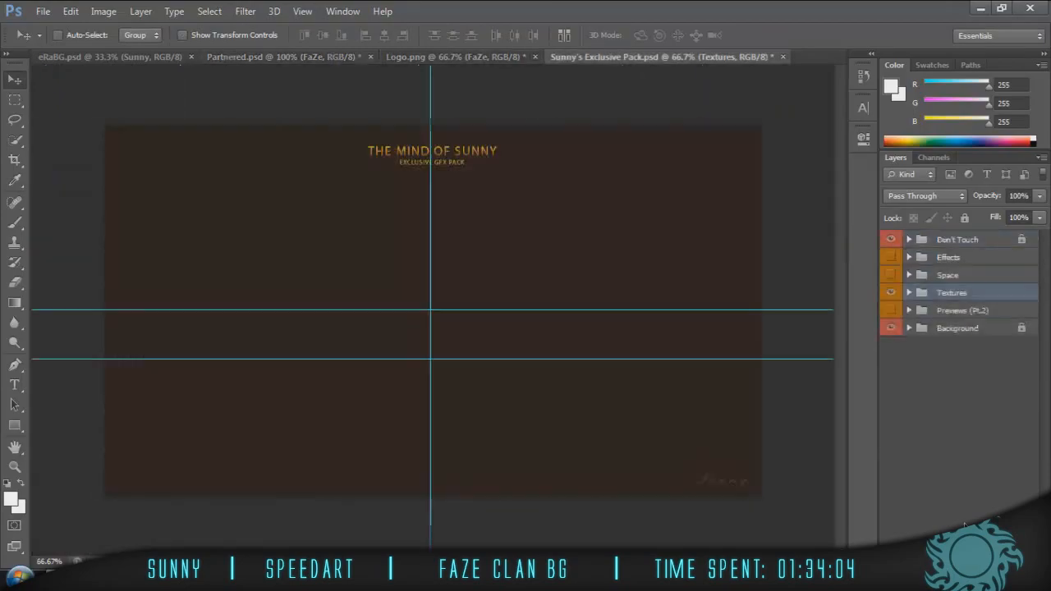
click(279, 56)
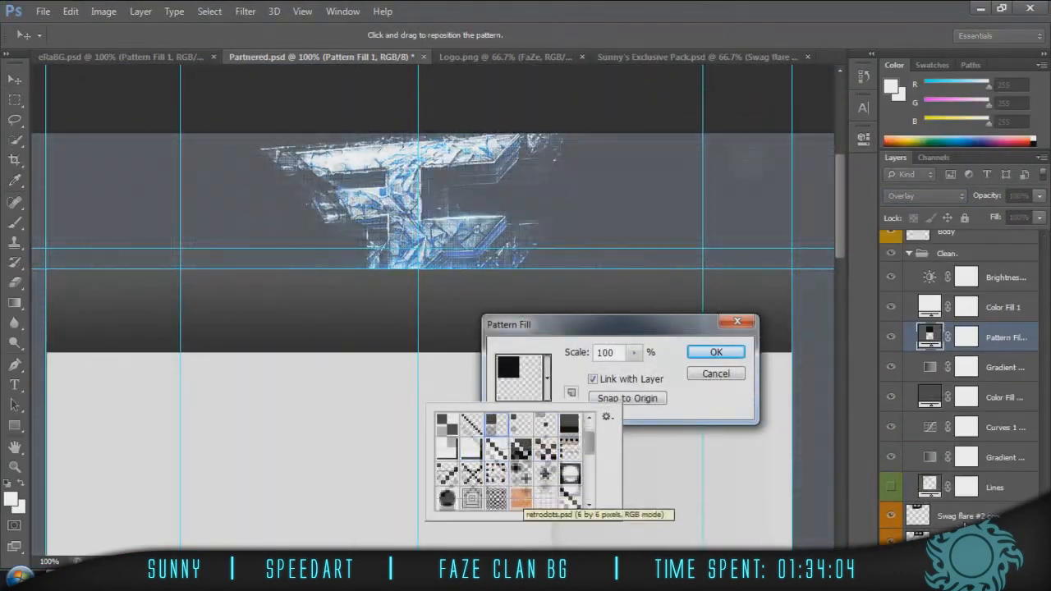
- Choose the pattern for the Overlay fill and return to the banner document
click(716, 352)
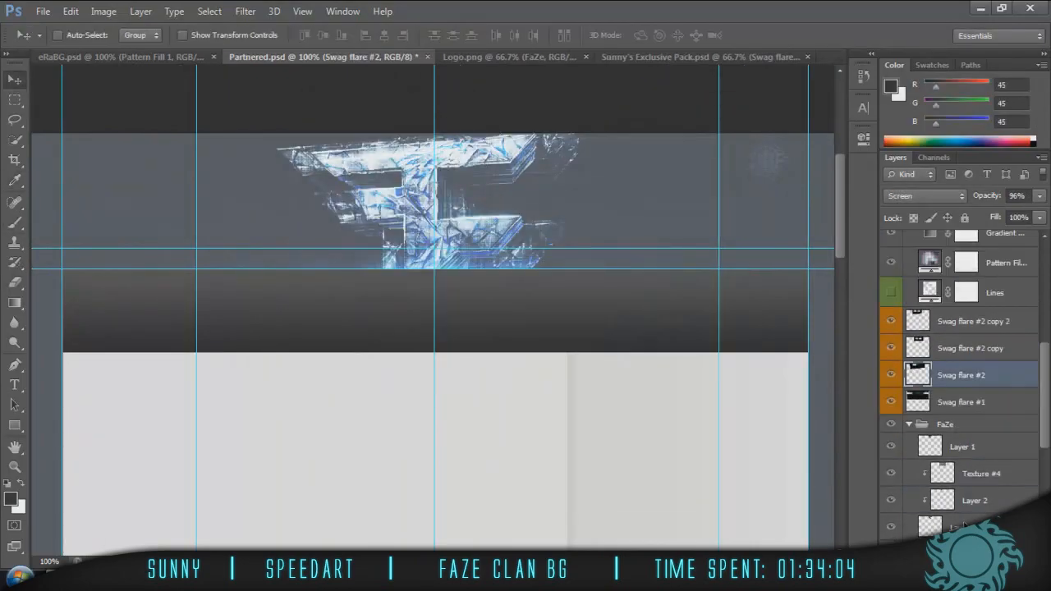
click(312, 56)
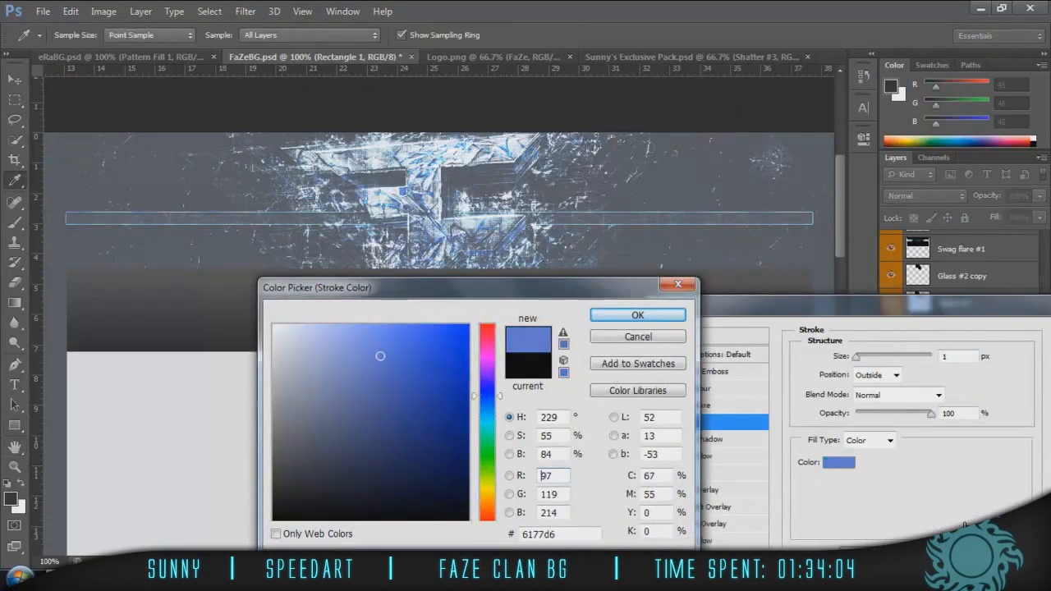
- Give the bar a 1 px outside blue stroke, add the text 'FACEBOOK', and switch to the FaZe Clan YouTube page
click(637, 316)
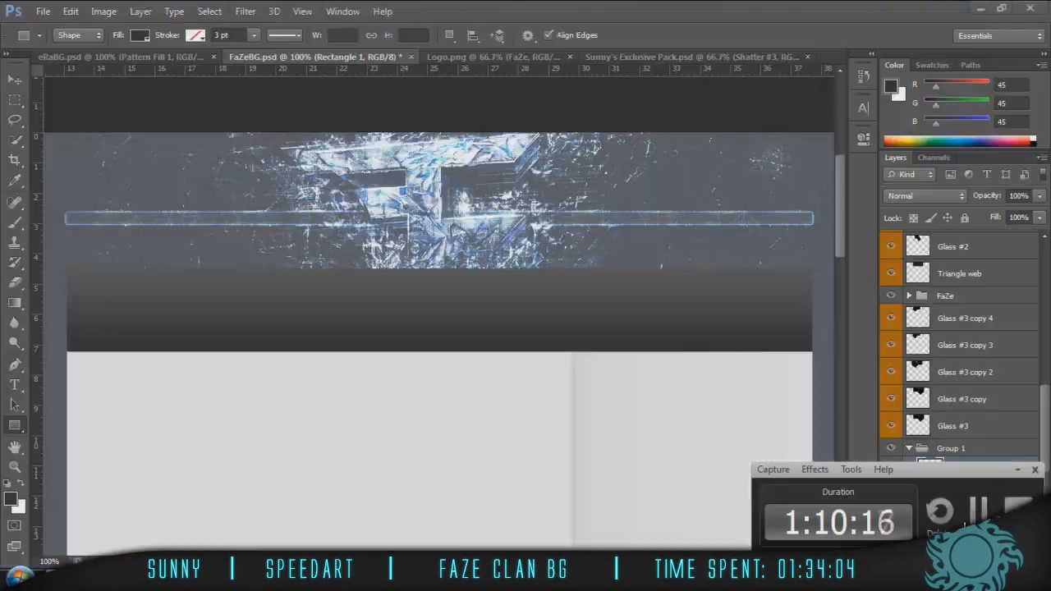
text(FACEBOOK)
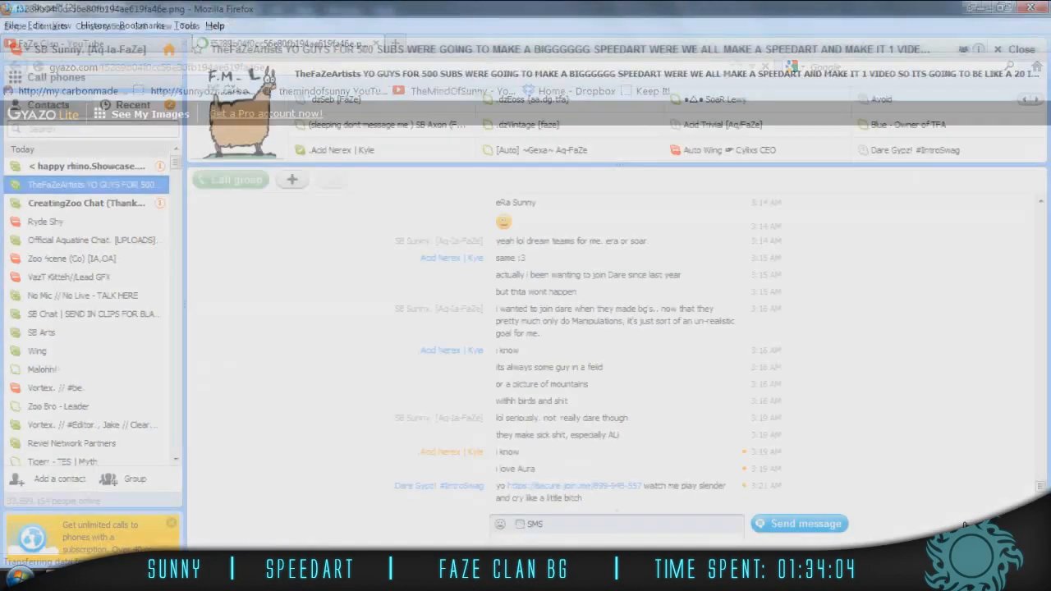
click(63, 43)
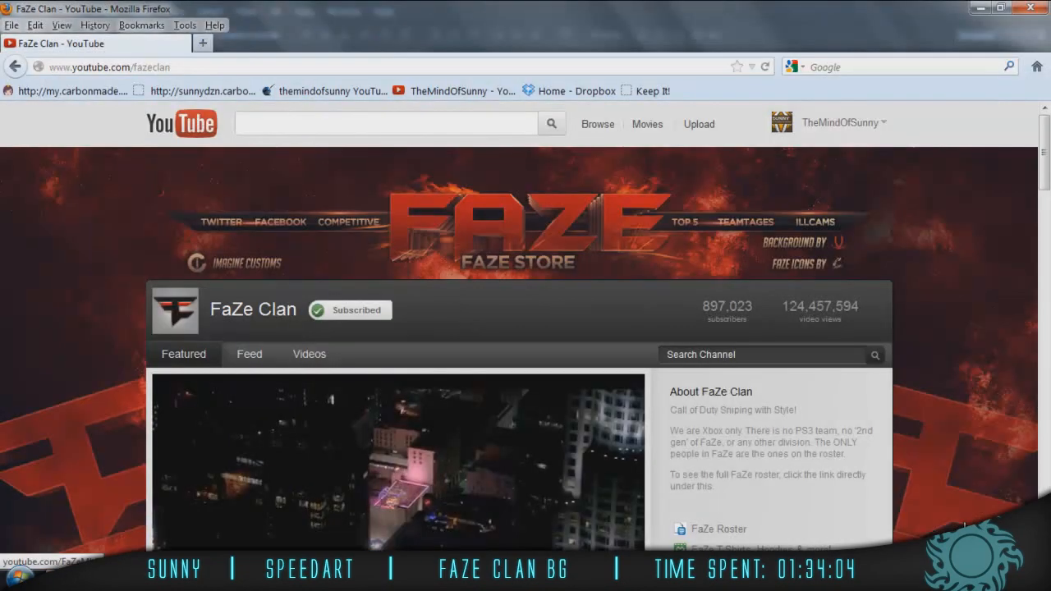